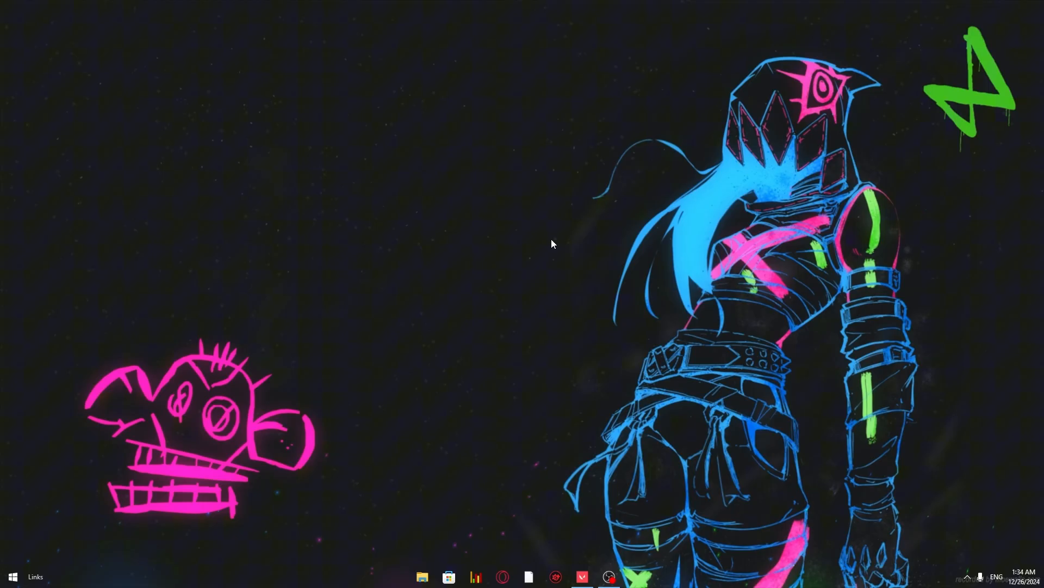
# Step: Launch AMD Software: Adrenalin Edition from the desktop right-click menu
pyautogui.rightClick(551, 244)
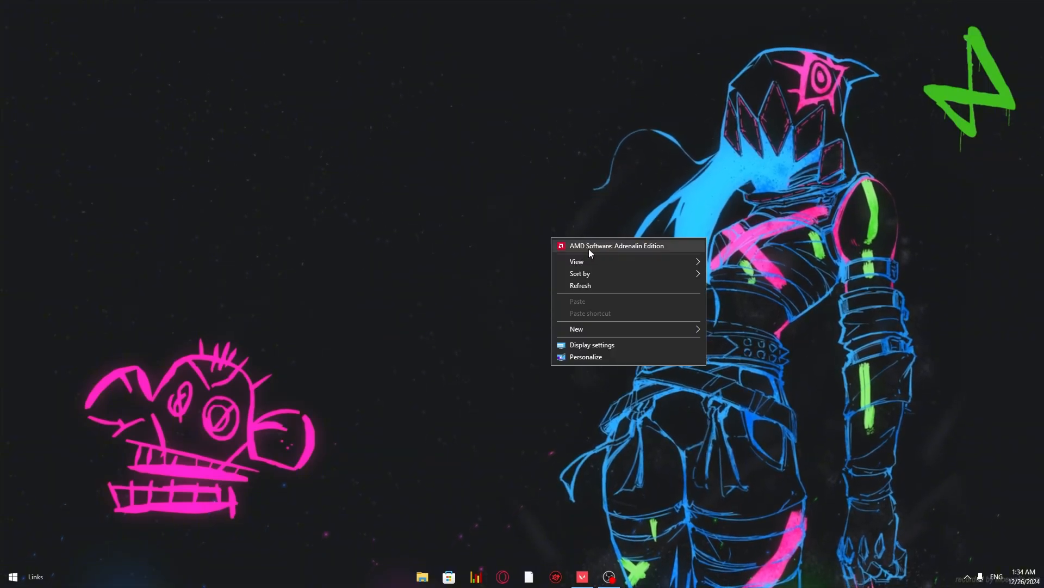
pyautogui.click(617, 245)
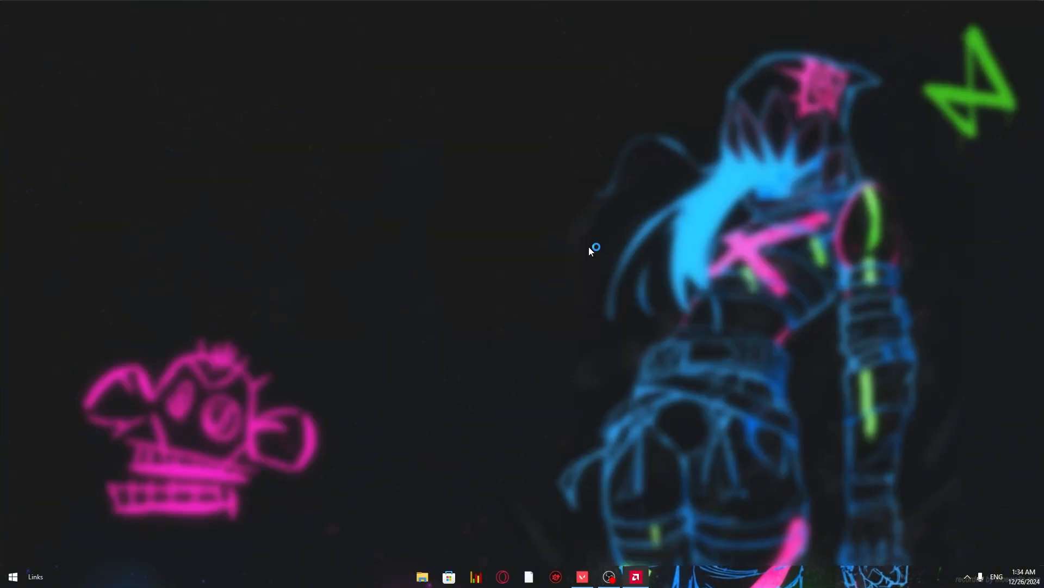
# Step: Show AMD display settings and expand the Custom Resolutions list with its two entries
pyautogui.click(635, 576)
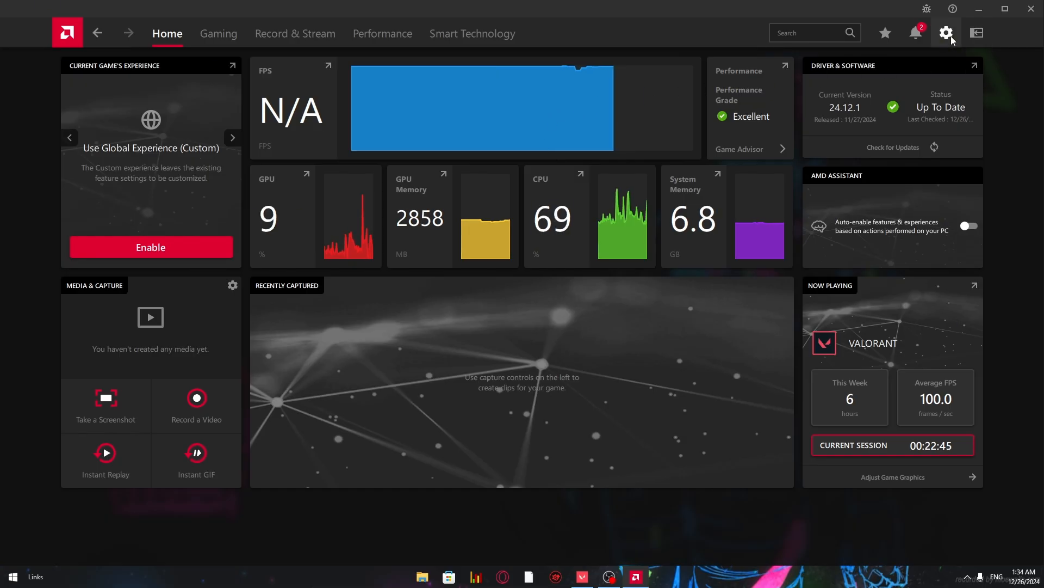
pyautogui.click(946, 33)
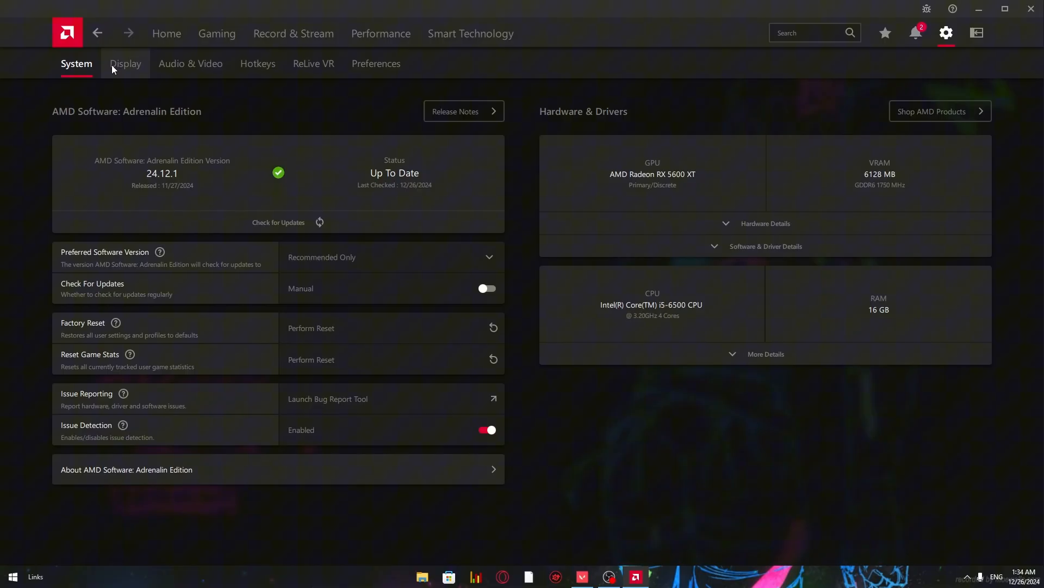
pyautogui.click(125, 63)
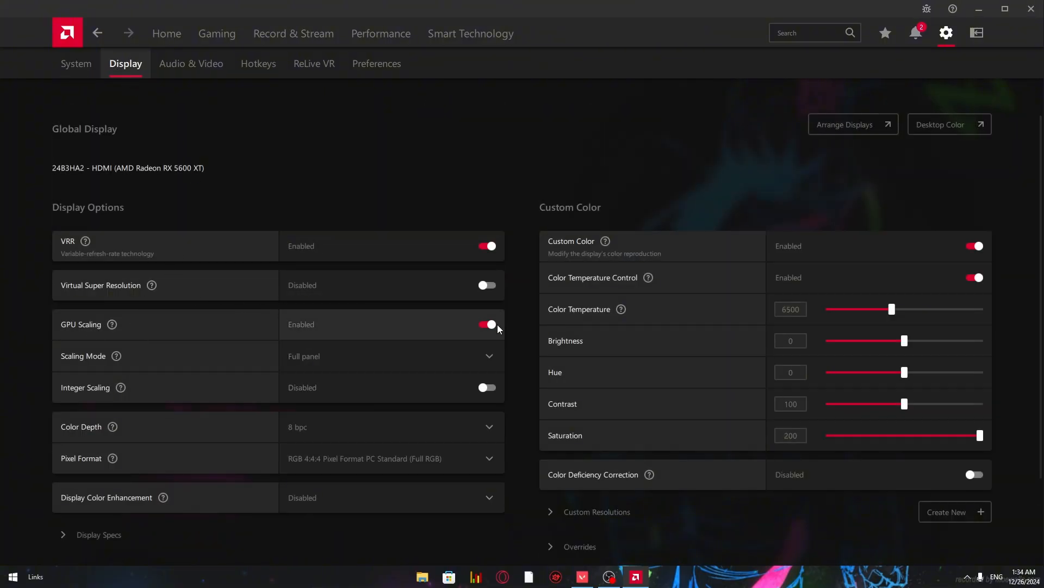
pyautogui.moveTo(250, 371)
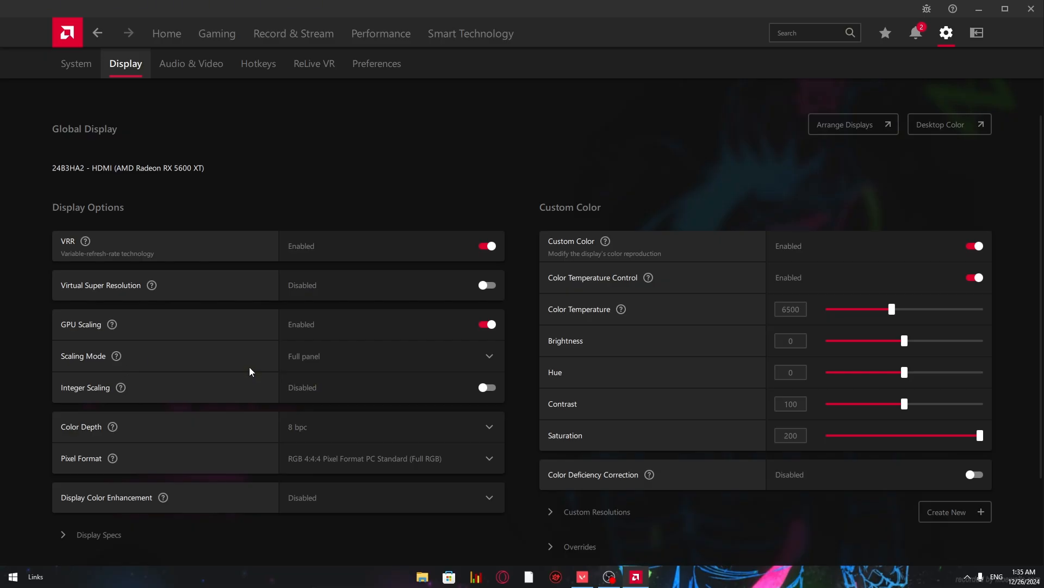
pyautogui.moveTo(219, 336)
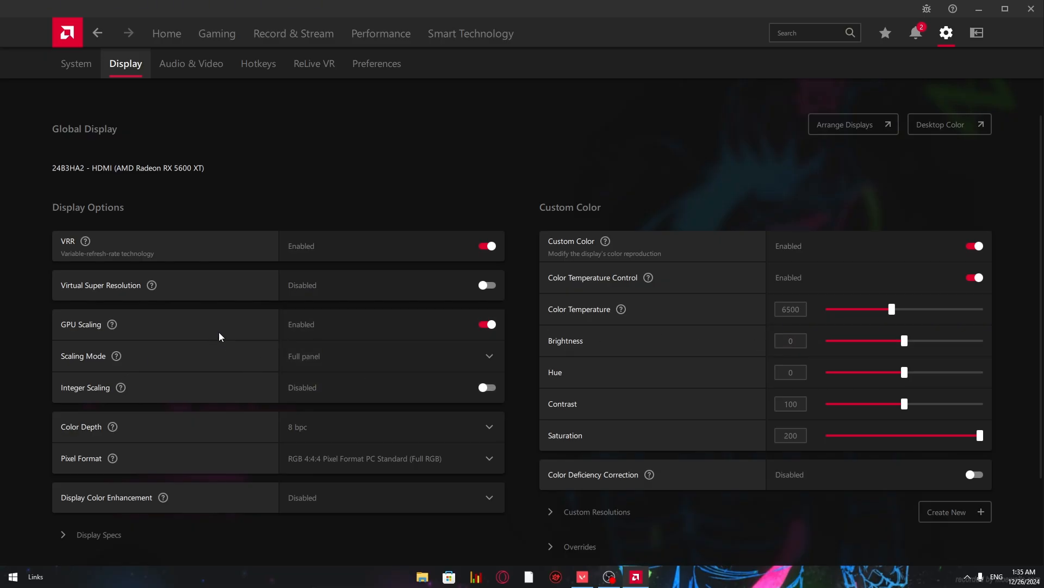
pyautogui.scroll(-3)
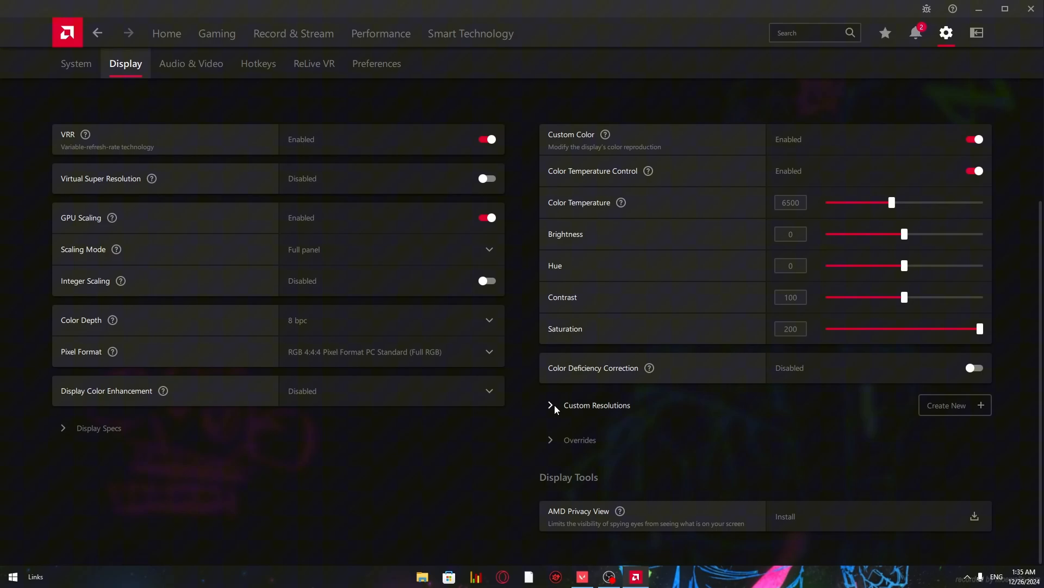
pyautogui.click(550, 404)
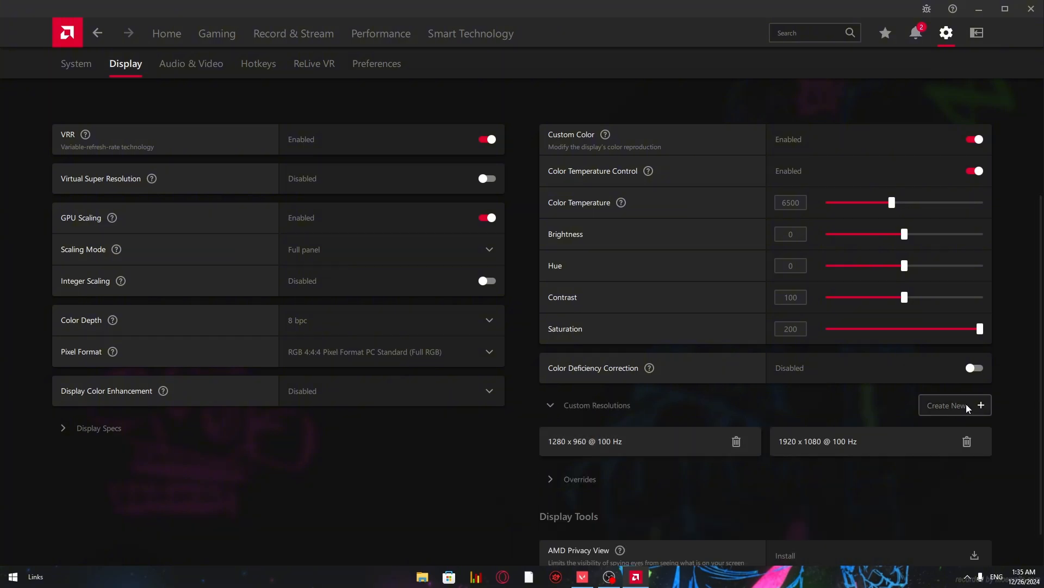
# Step: Create a custom resolution with width and horizontal timing display both 1568
pyautogui.click(949, 405)
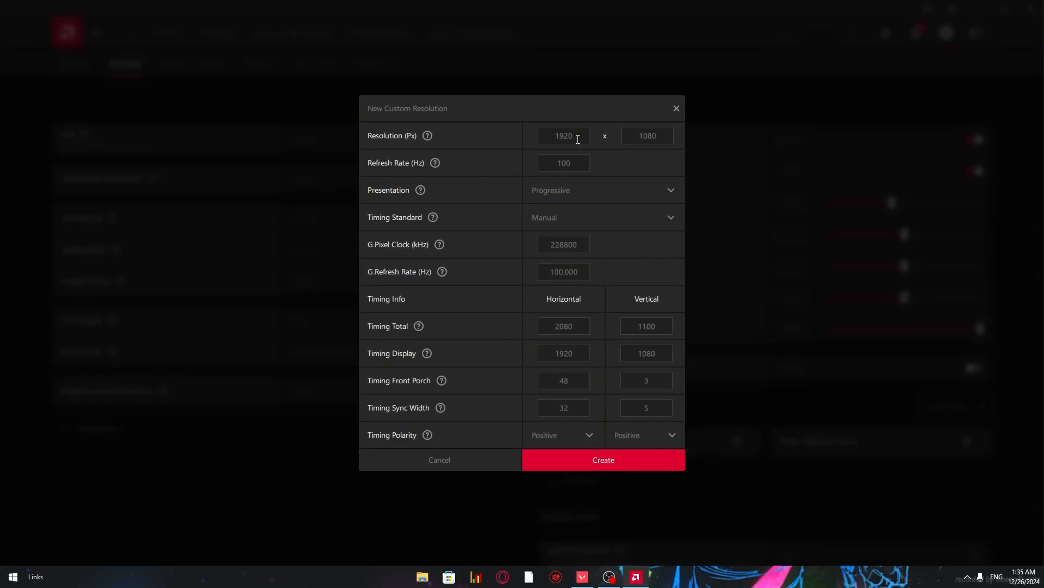
pyautogui.write('1')
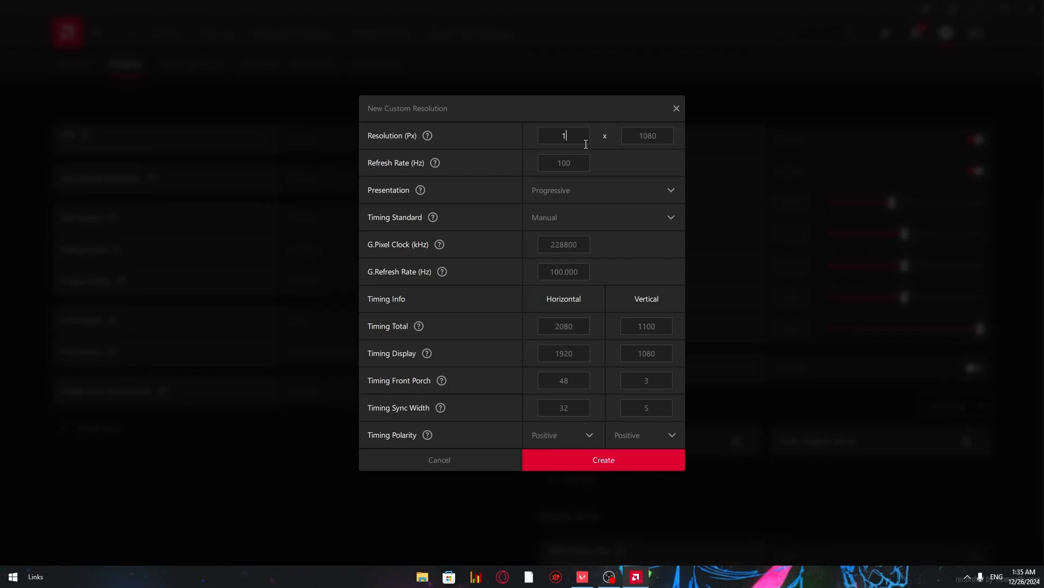
pyautogui.write('1568')
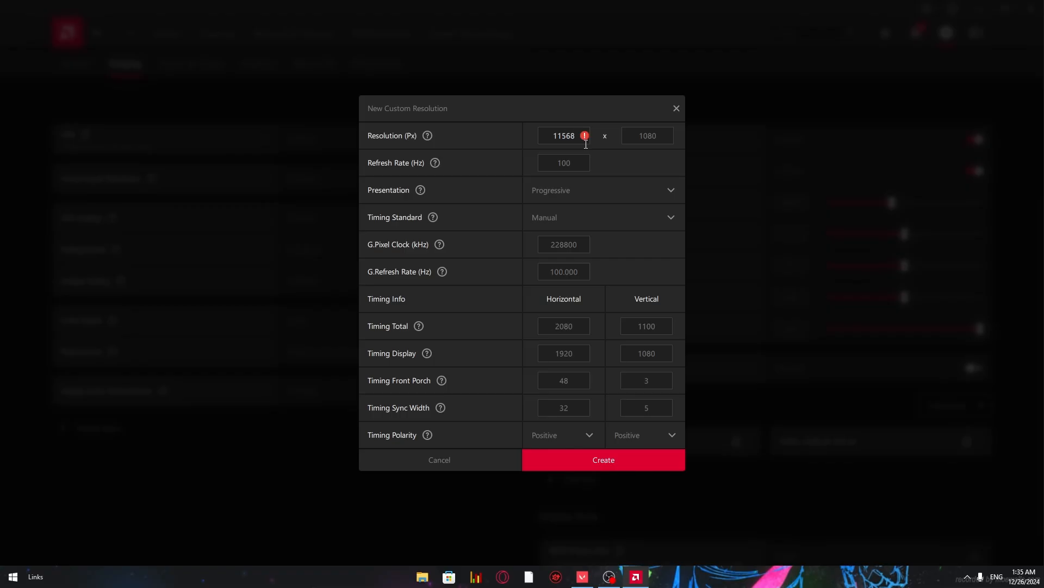
pyautogui.write('15')
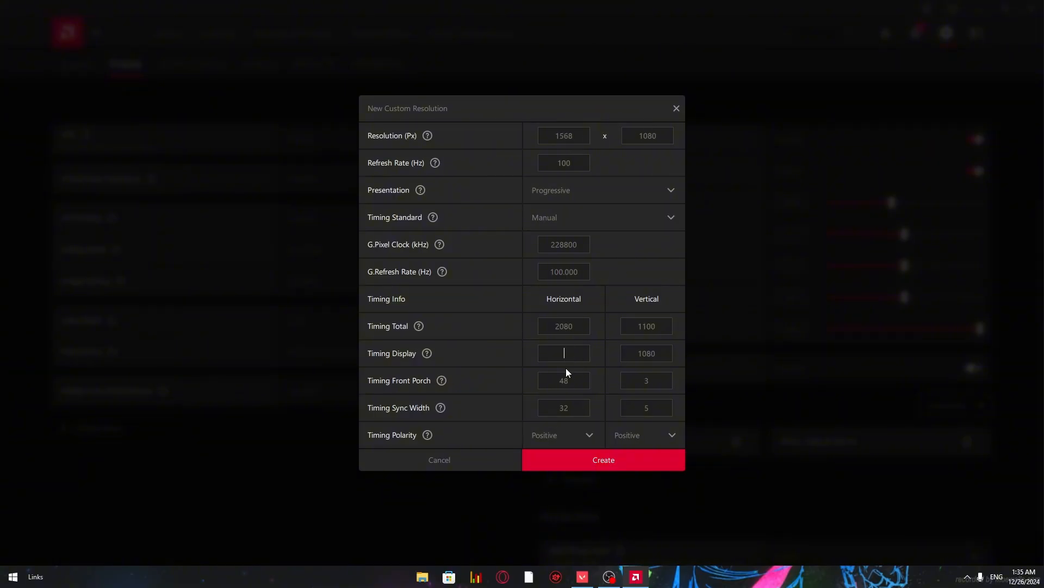
pyautogui.write('1568')
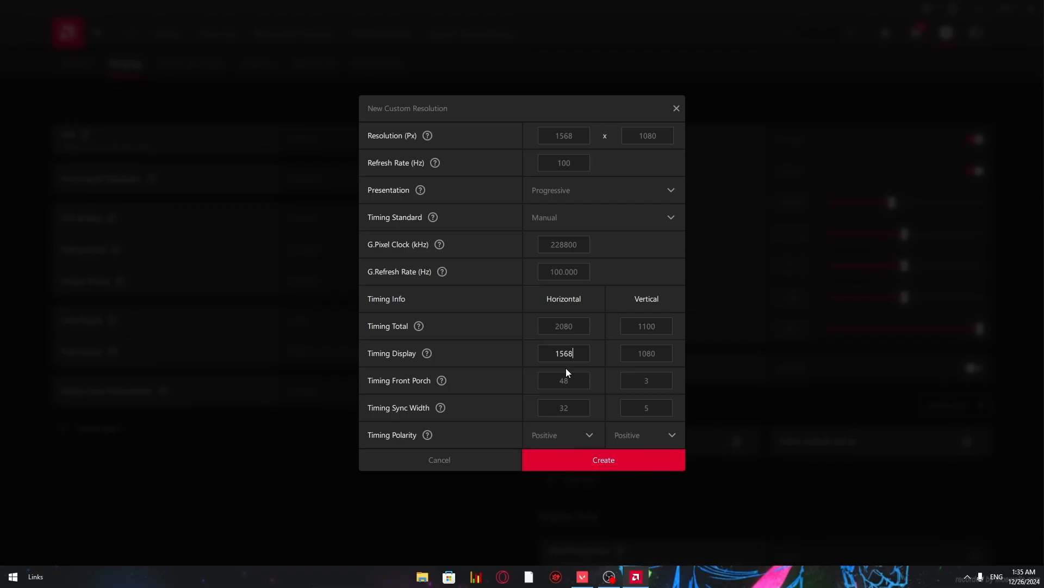
pyautogui.moveTo(602, 489)
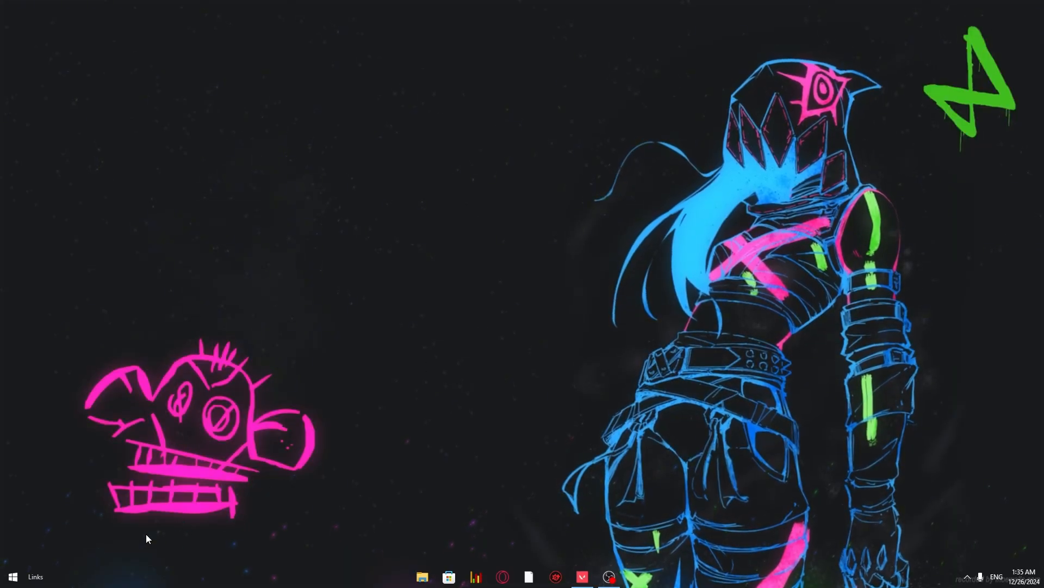
# Step: Open the Start button's power-user menu of system tools
pyautogui.click(12, 576)
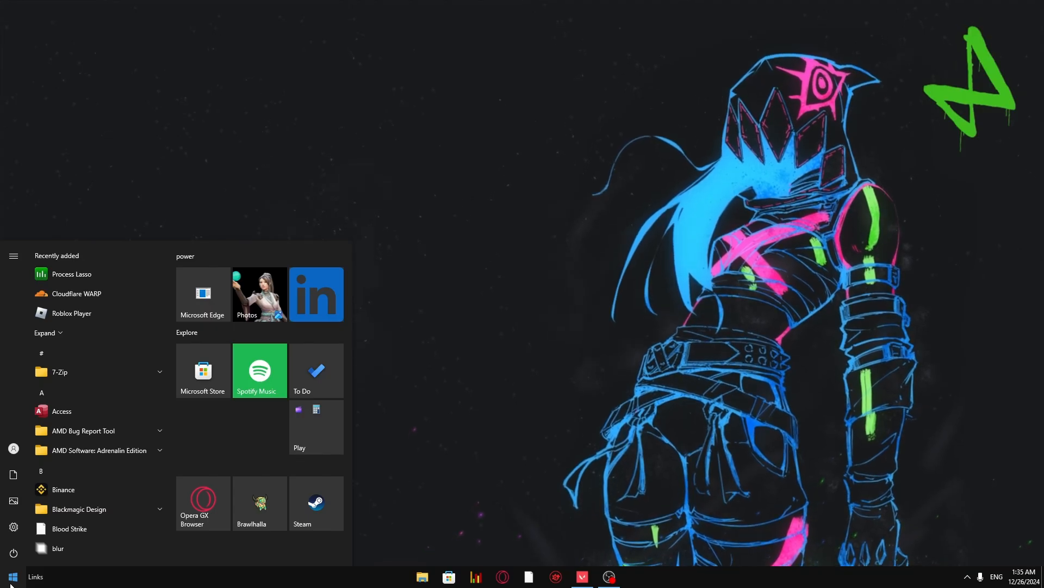
pyautogui.rightClick(12, 576)
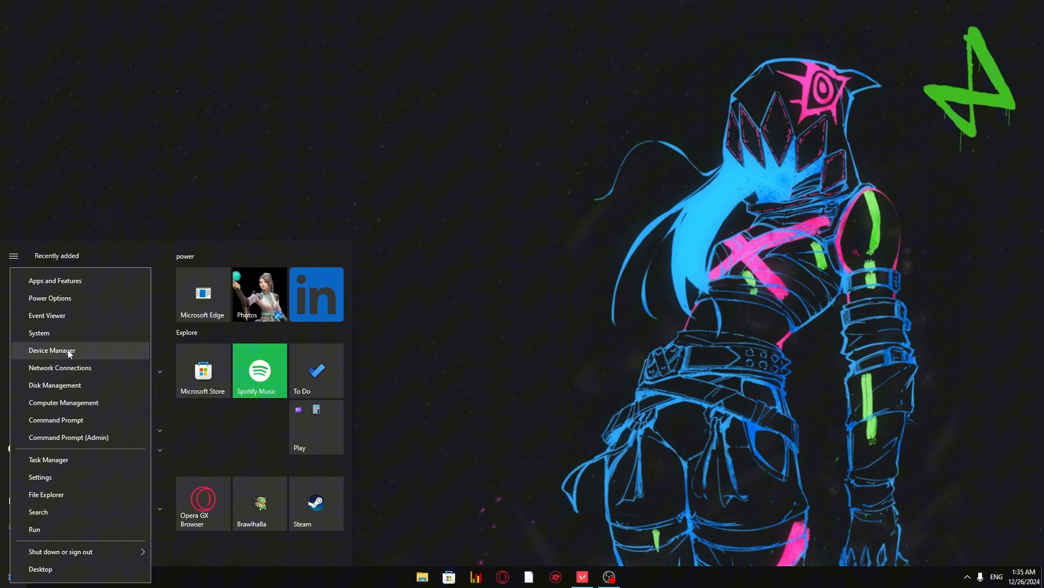
# Step: Check in Device Manager that Monitors lists a Generic PnP Monitor
pyautogui.click(52, 350)
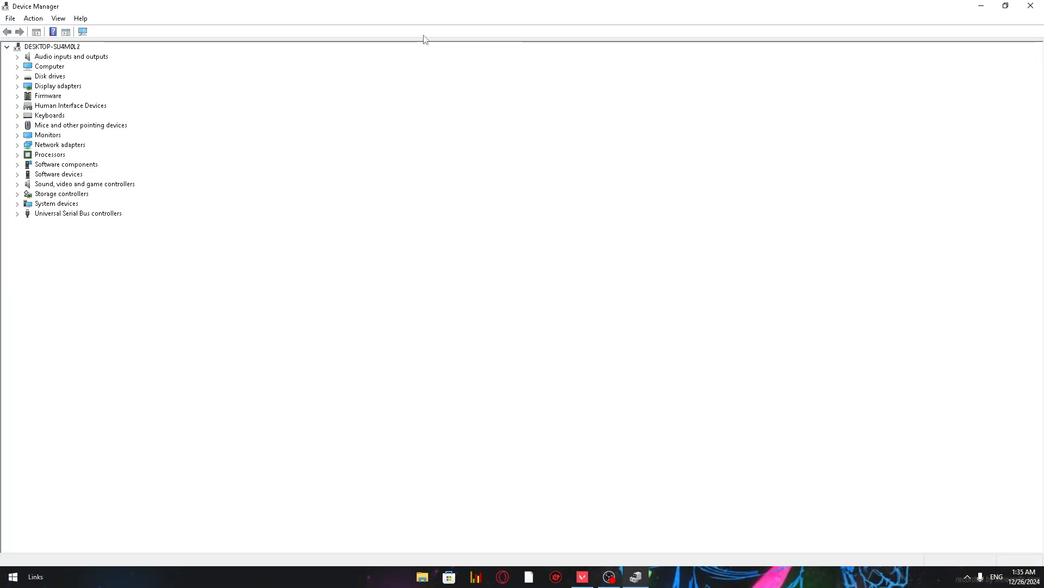
pyautogui.click(18, 134)
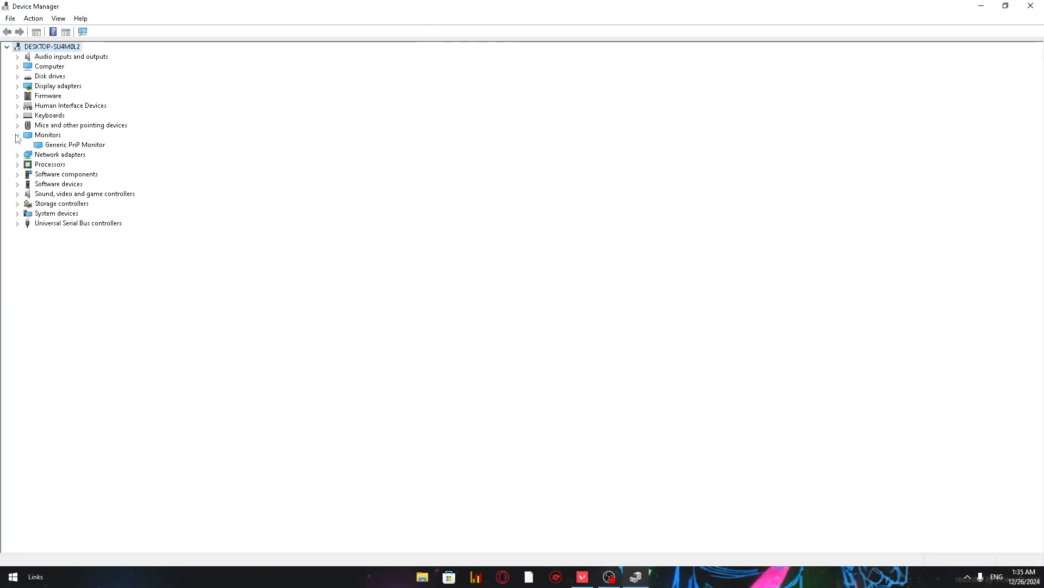
pyautogui.rightClick(75, 144)
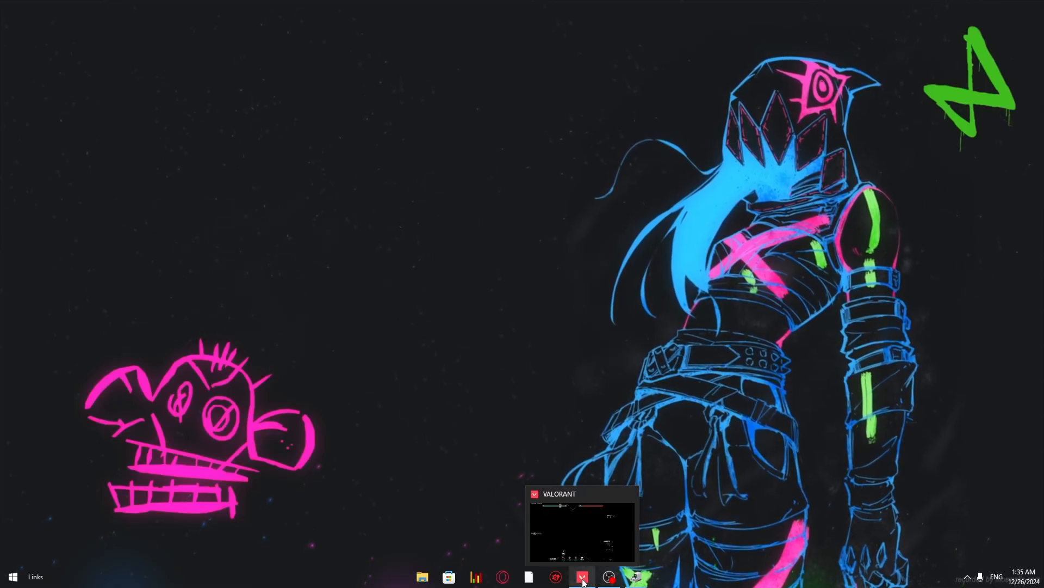
# Step: Return to Valorant and open its settings to the Video page
pyautogui.click(582, 576)
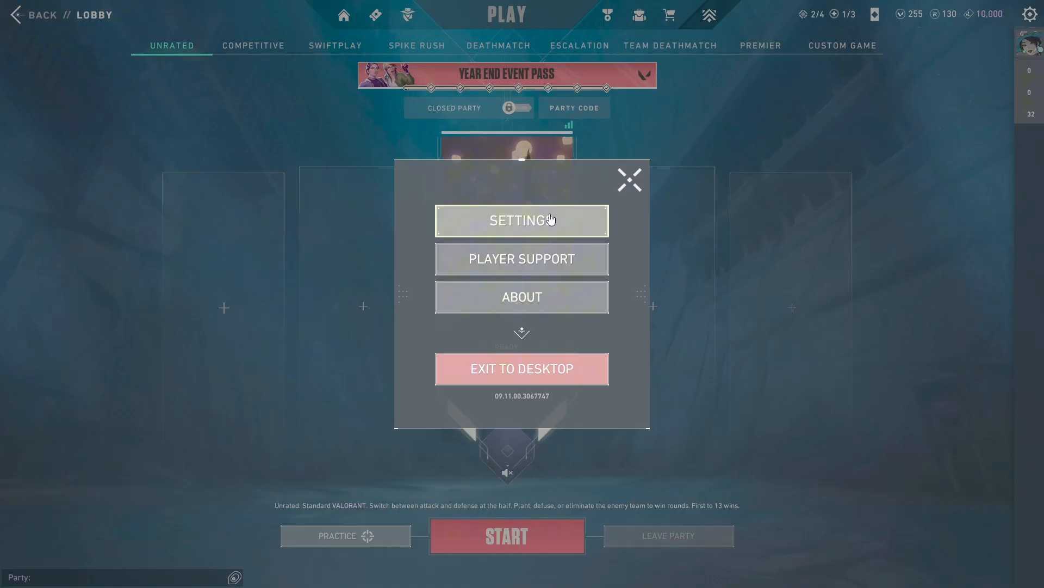
pyautogui.click(522, 221)
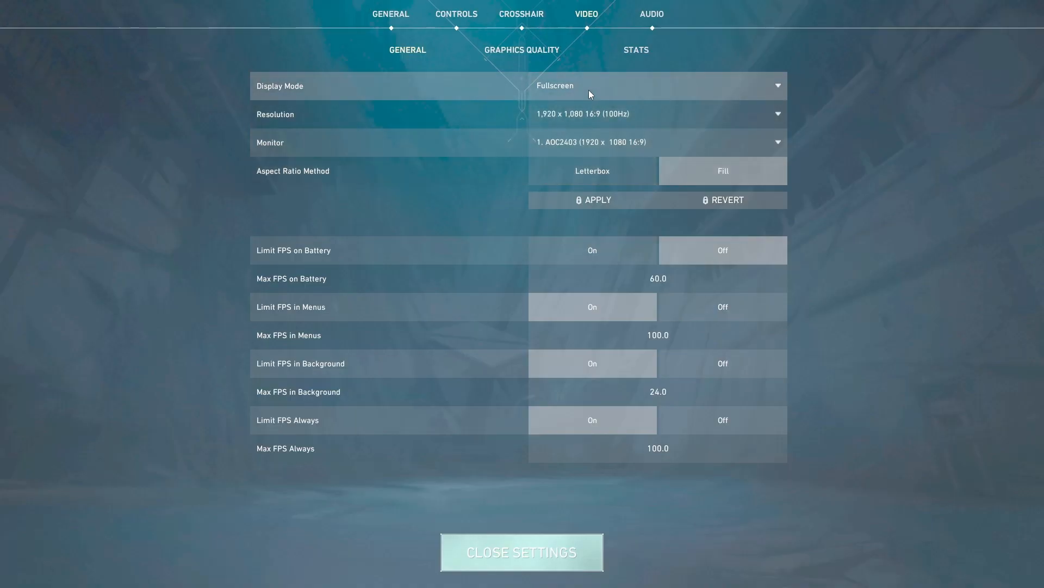
pyautogui.moveTo(509, 121)
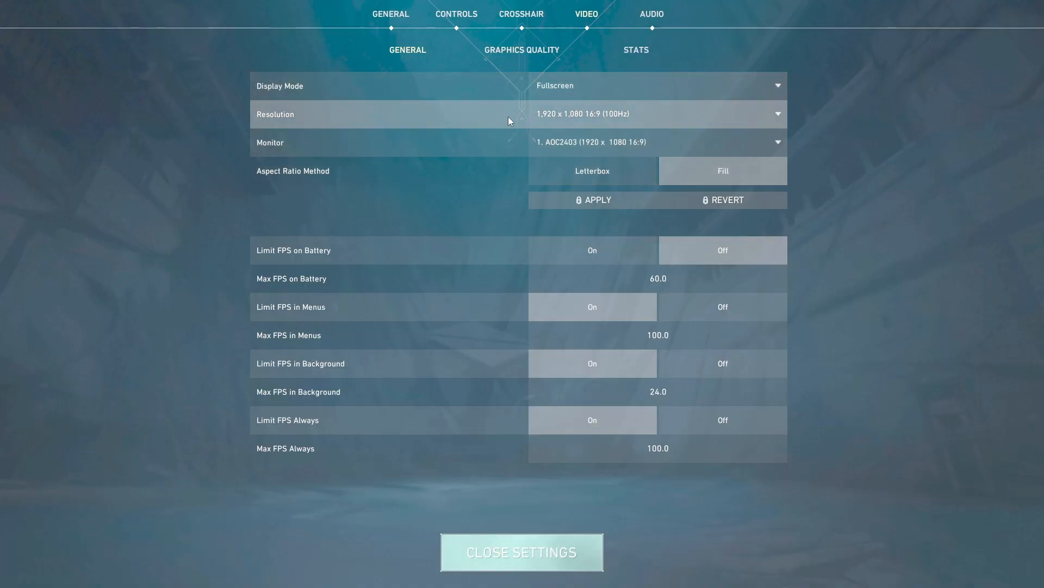
pyautogui.moveTo(626, 119)
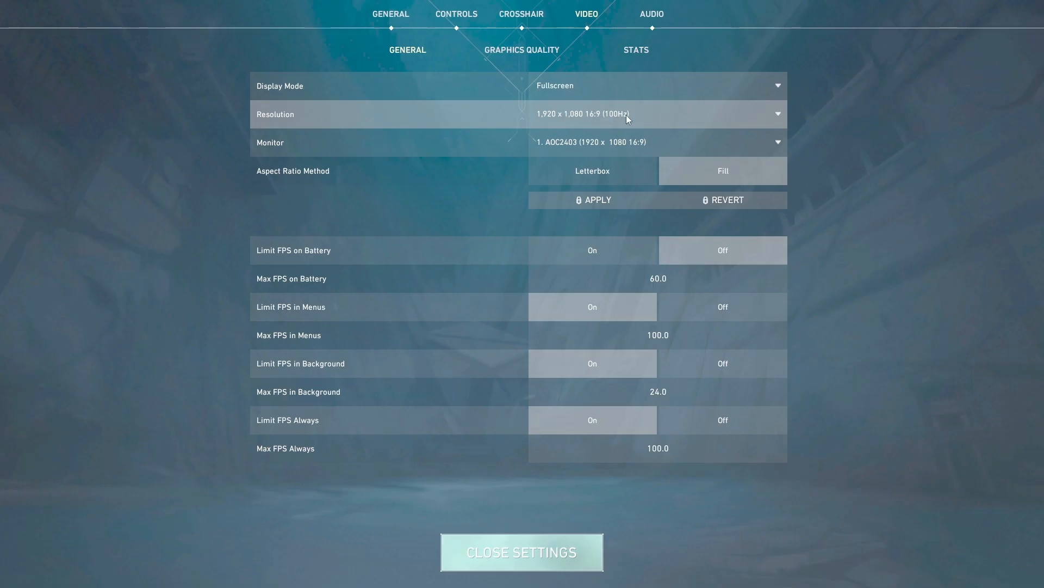
pyautogui.moveTo(632, 116)
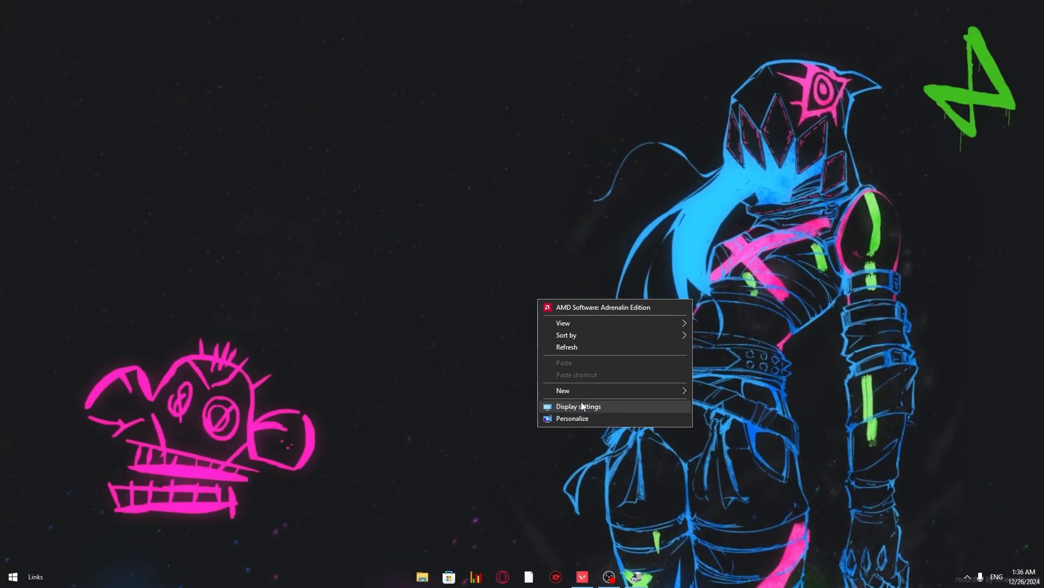
# Step: Set the Windows display resolution to 1568 × 1080
pyautogui.click(577, 406)
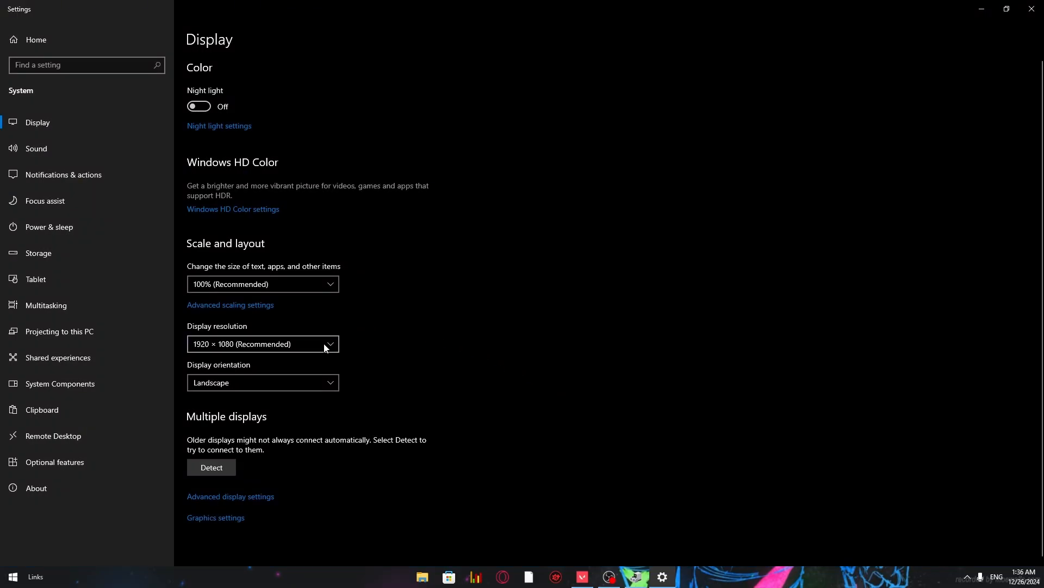
pyautogui.click(262, 344)
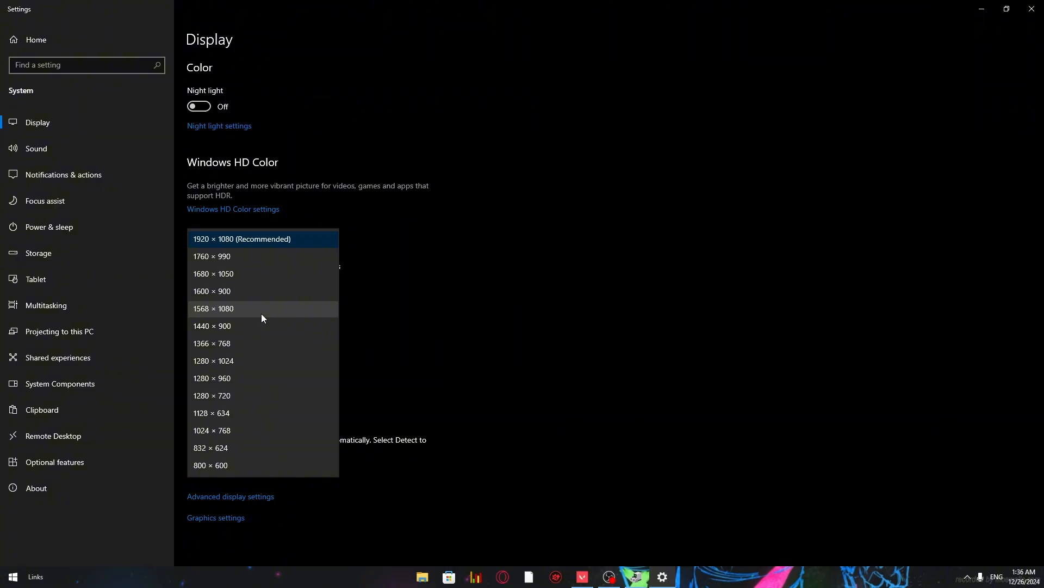
pyautogui.moveTo(266, 318)
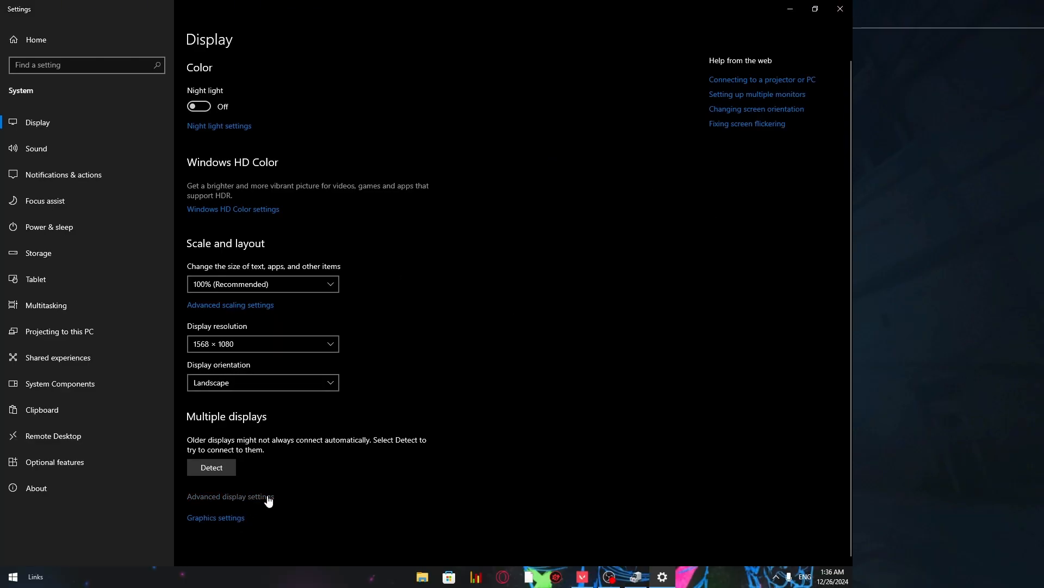
pyautogui.click(230, 496)
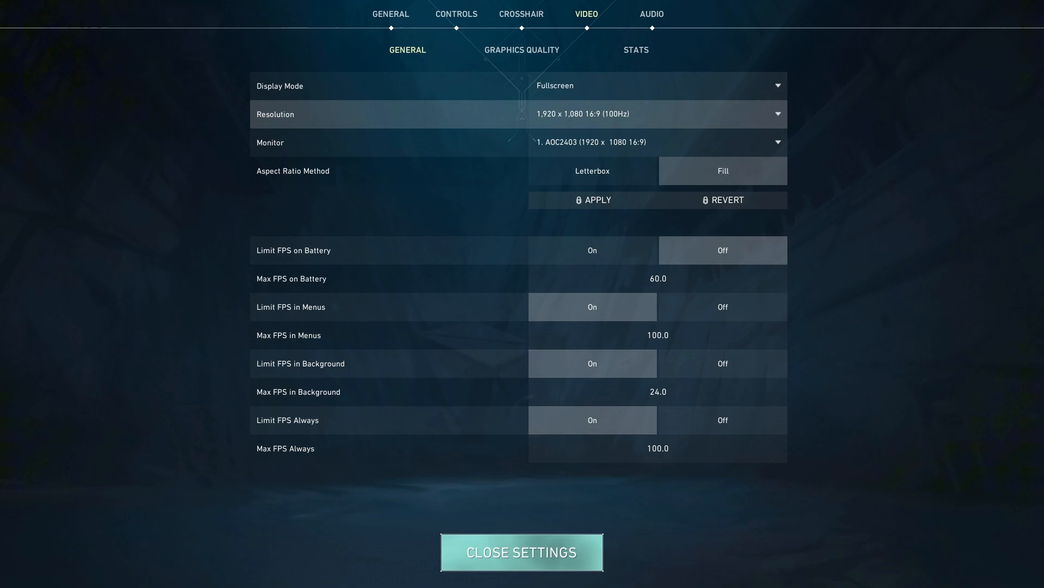
# Step: Choose the Custom stretched resolution in Valorant and apply the video settings
pyautogui.click(521, 551)
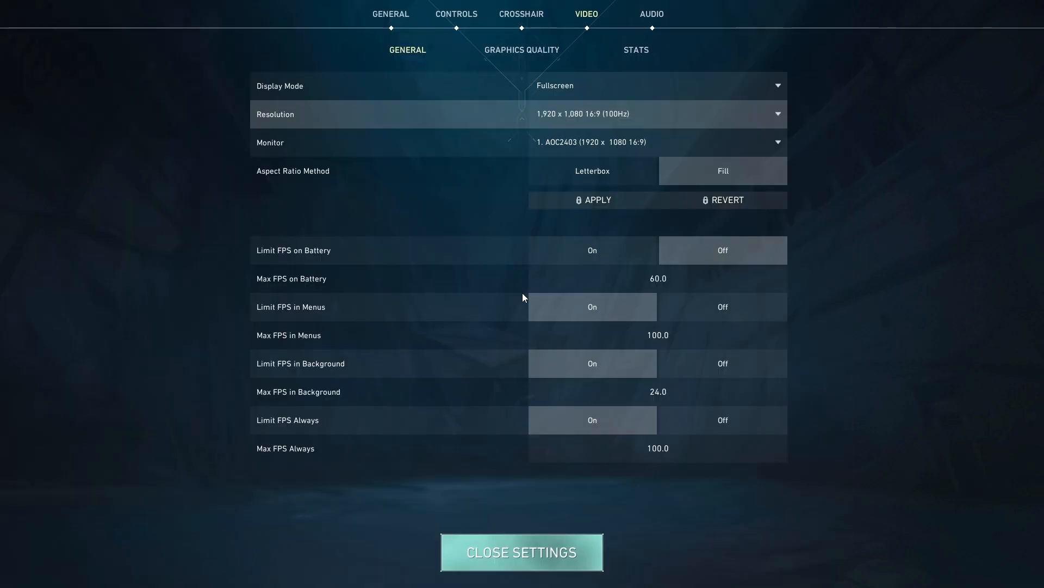
pyautogui.click(722, 171)
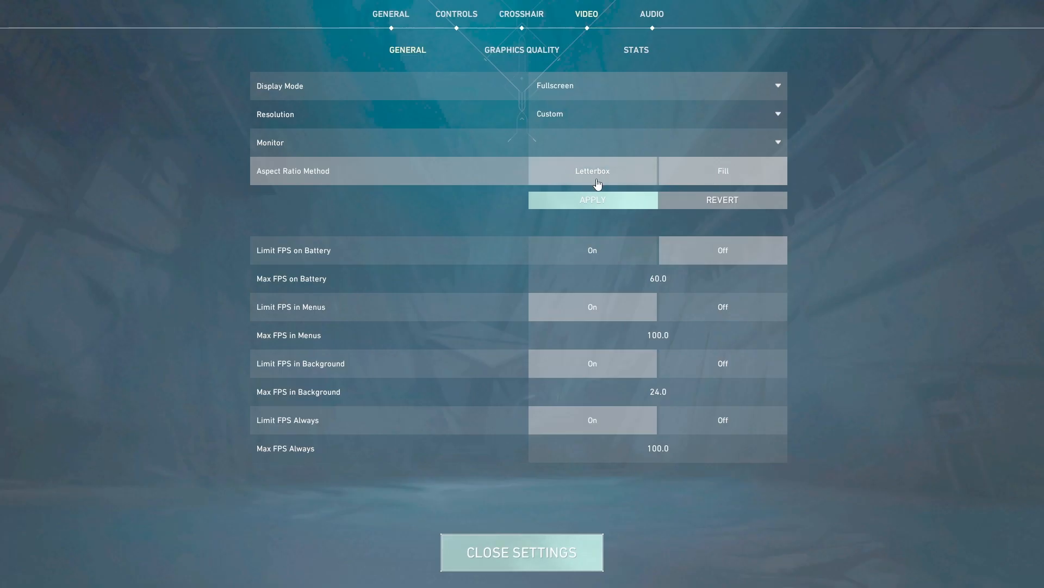
pyautogui.click(592, 199)
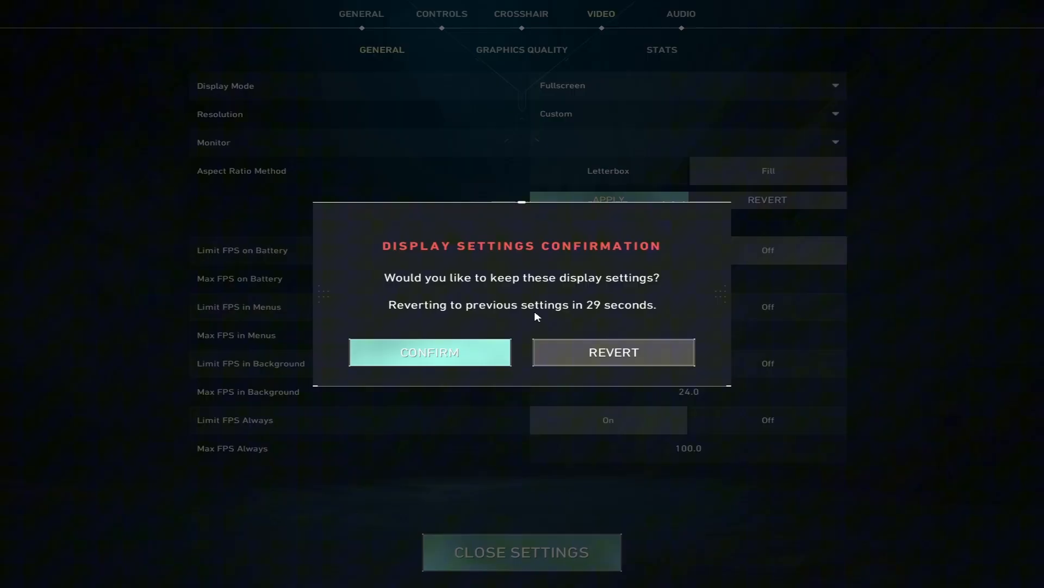